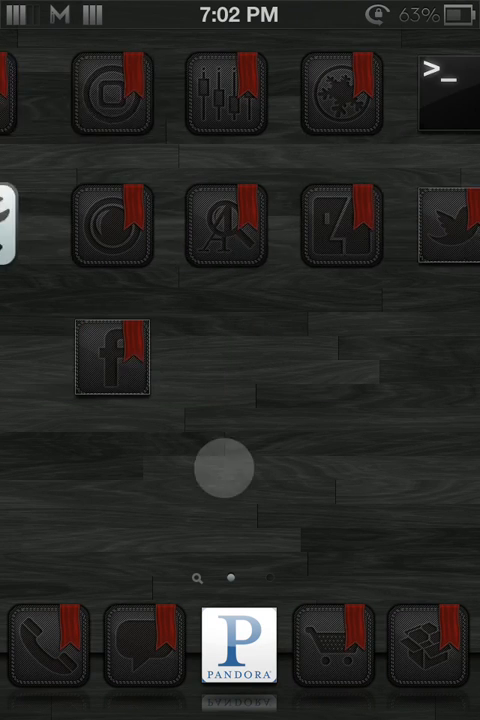
Launch Cydia from the home screen and let it start refreshing package data.
{"action": "scroll", "scroll_direction": "left", "scroll_amount": 3}
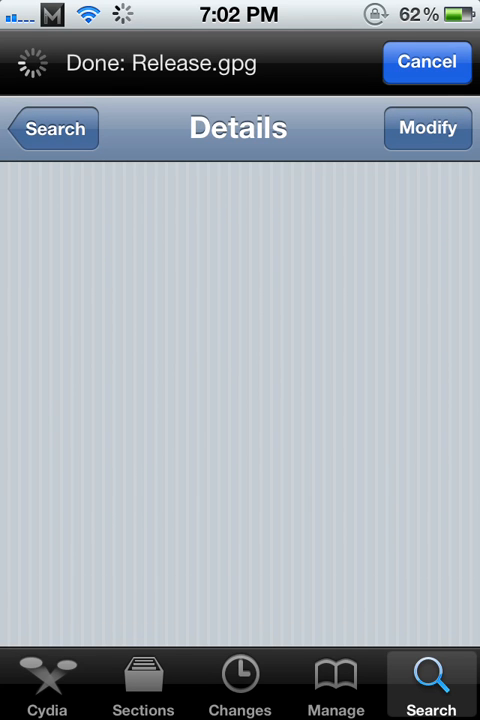
Go to Cydia's featured home and enter the File Managers and Sharers category.
{"action": "left_click", "coordinate": [47, 683]}
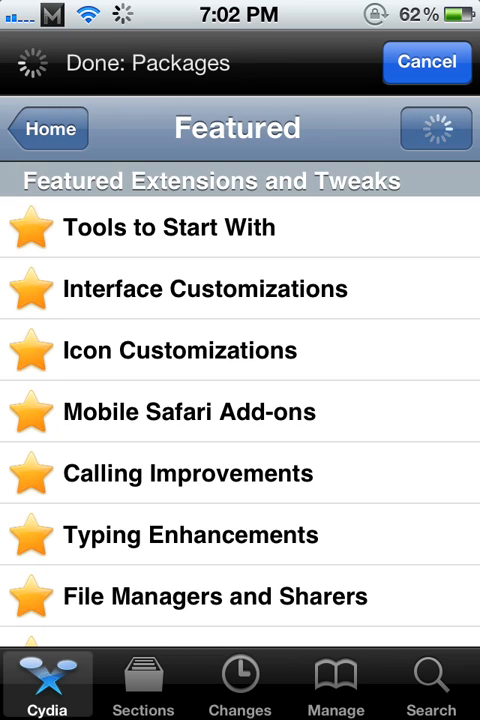
{"action": "scroll", "scroll_direction": "down", "scroll_amount": 3}
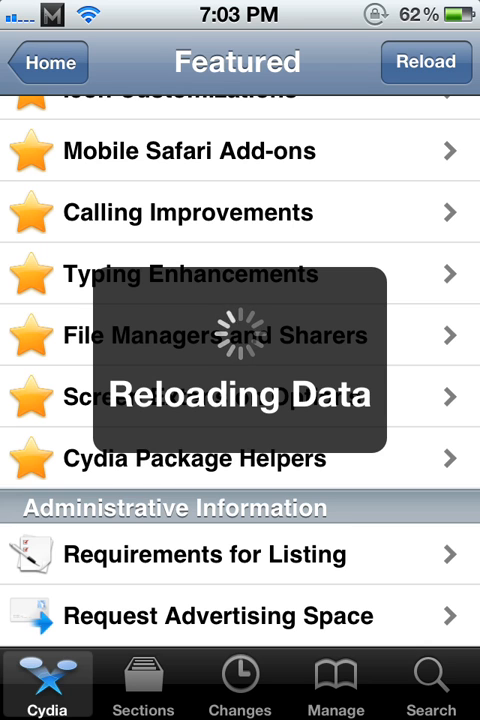
{"action": "left_click", "coordinate": [426, 62]}
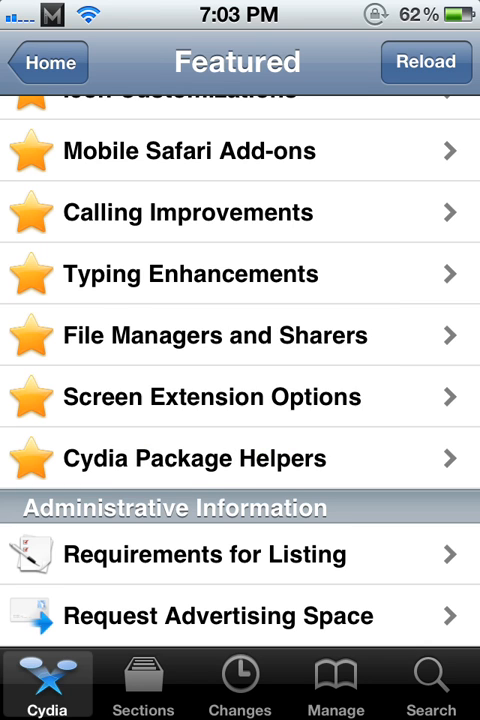
{"action": "left_click", "coordinate": [215, 335]}
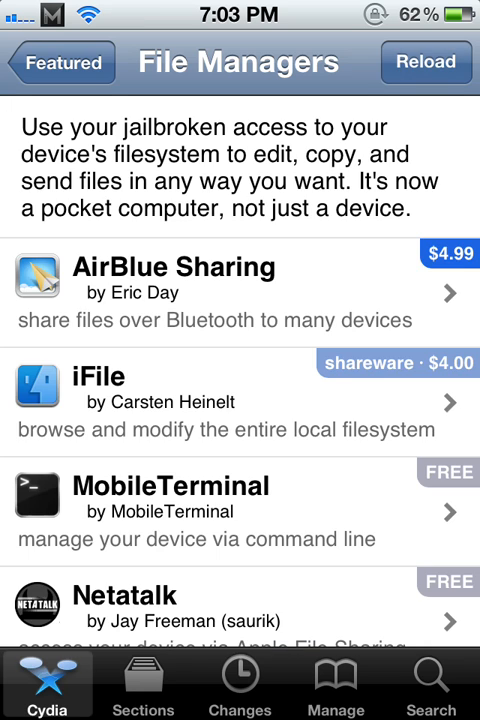
Switch to Manage and view the installed packages list, starting with Activator.
{"action": "left_click", "coordinate": [240, 511]}
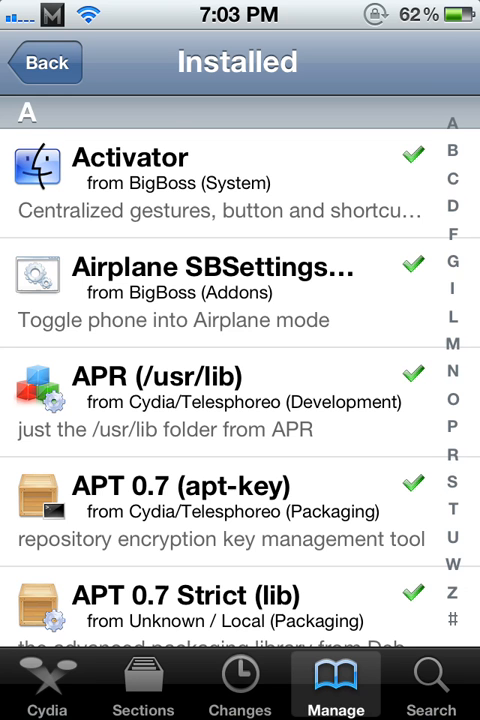
Return to Manage and bring up the Sources list of installed repositories.
{"action": "left_click", "coordinate": [44, 62]}
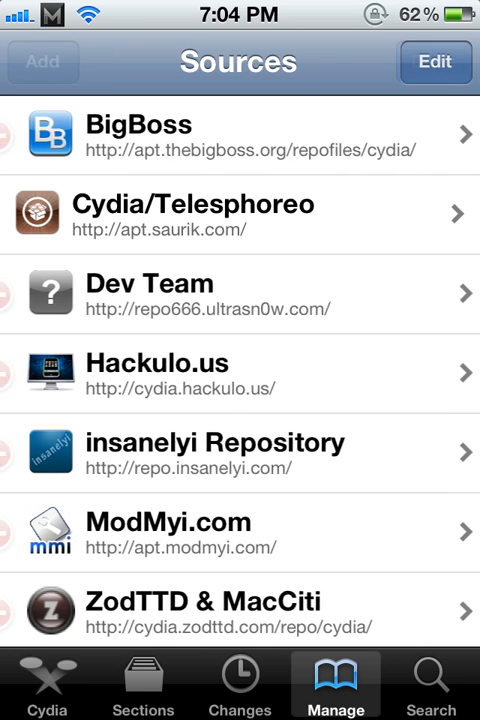
{"action": "left_click", "coordinate": [42, 61]}
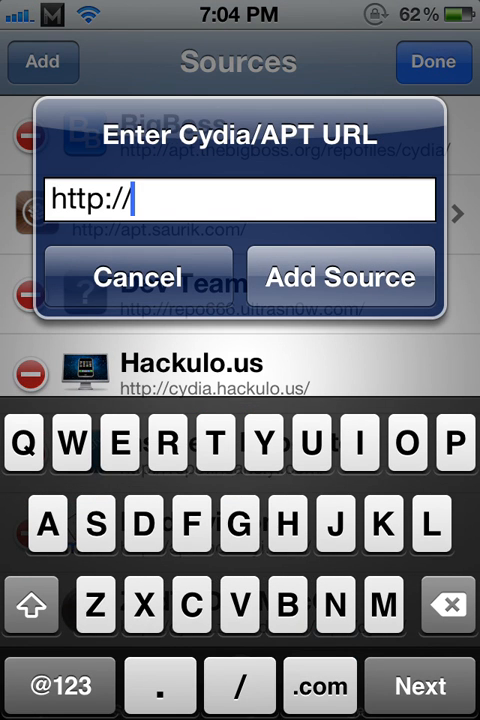
{"action": "type", "text": "repo.insanelyi"}
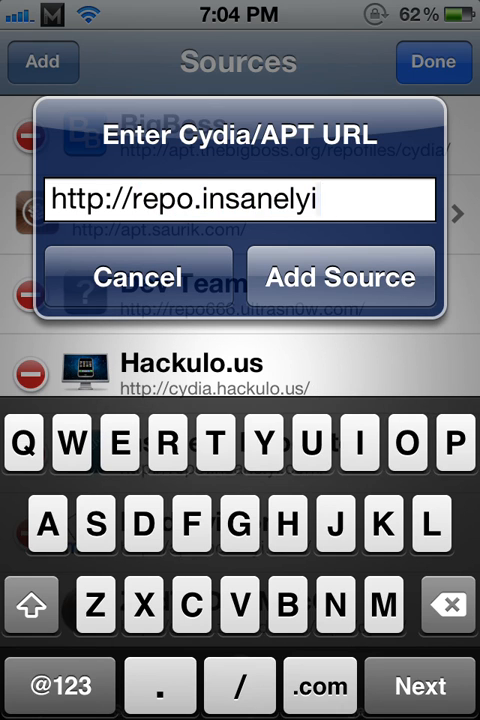
{"action": "left_click", "coordinate": [318, 686]}
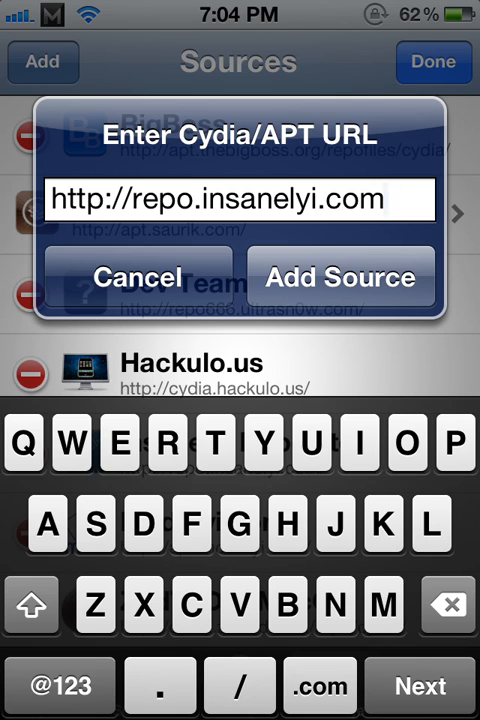
Search for Clean Up Crap (cuc) 2.1 from insanelyi and install it with confirmation.
{"action": "left_click", "coordinate": [339, 277]}
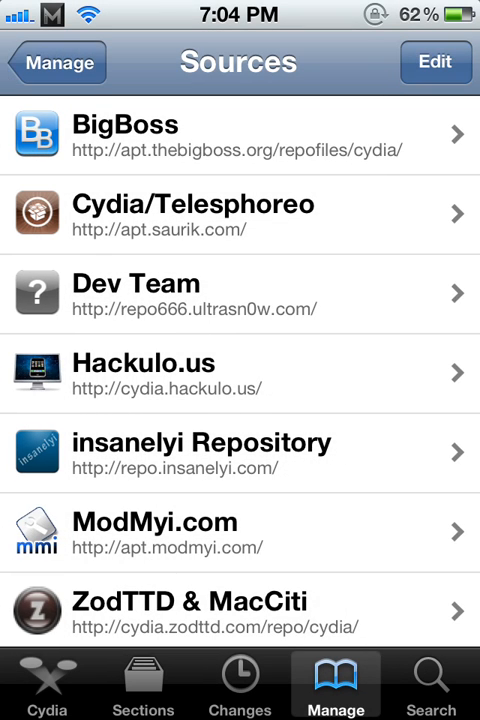
{"action": "left_click", "coordinate": [432, 683]}
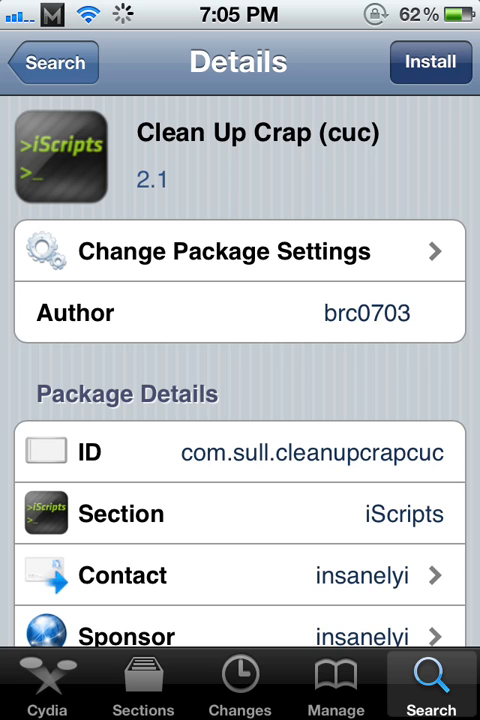
{"action": "left_click", "coordinate": [430, 61]}
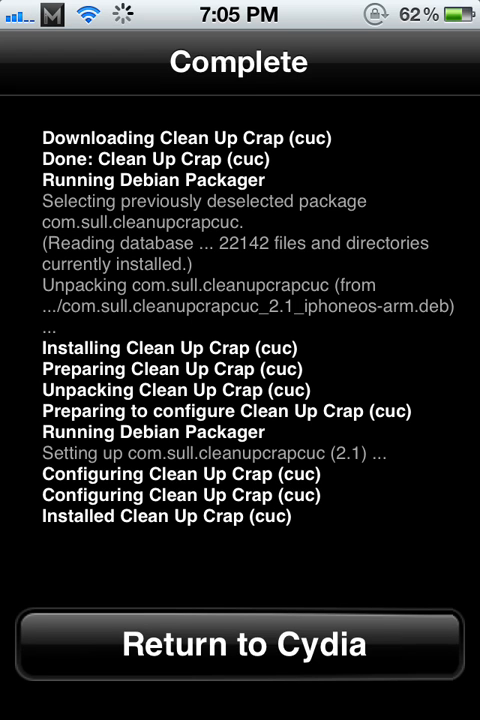
Return to Cydia, search for lang2ez and bring up its 3.0-1 details page.
{"action": "left_click", "coordinate": [240, 644]}
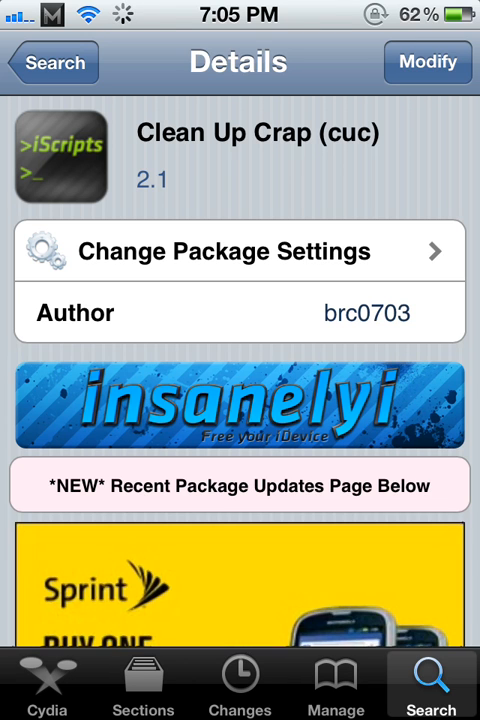
{"action": "left_click", "coordinate": [431, 680]}
{"action": "type", "text": "L"}
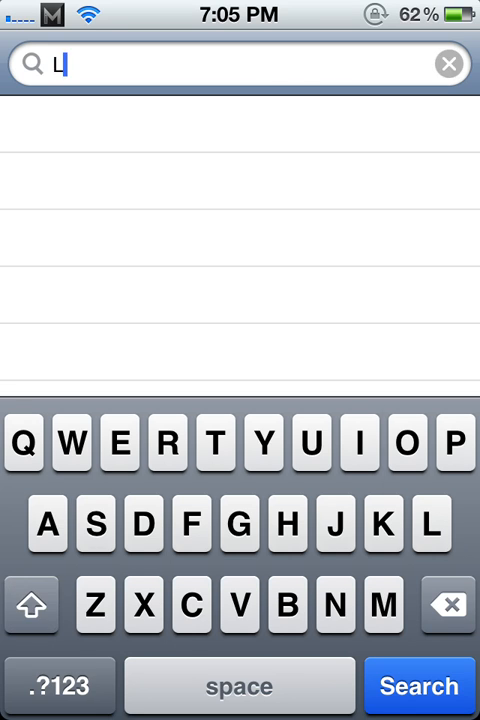
{"action": "type", "text": "ang"}
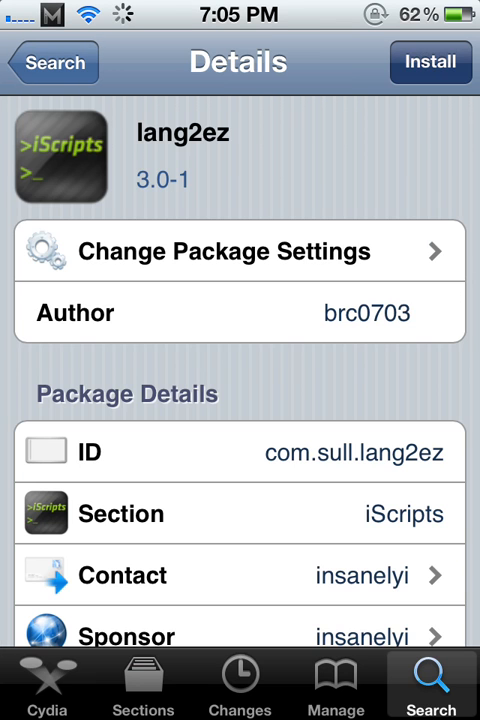
Install lang2ez with confirmation, then exit Cydia to the home screen.
{"action": "left_click", "coordinate": [430, 61]}
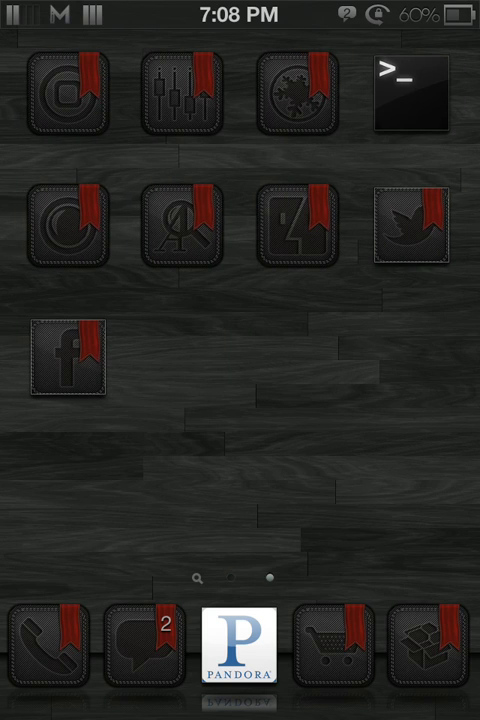
Launch MobileTerminal and log in as root with the root password.
{"action": "left_click", "coordinate": [405, 90]}
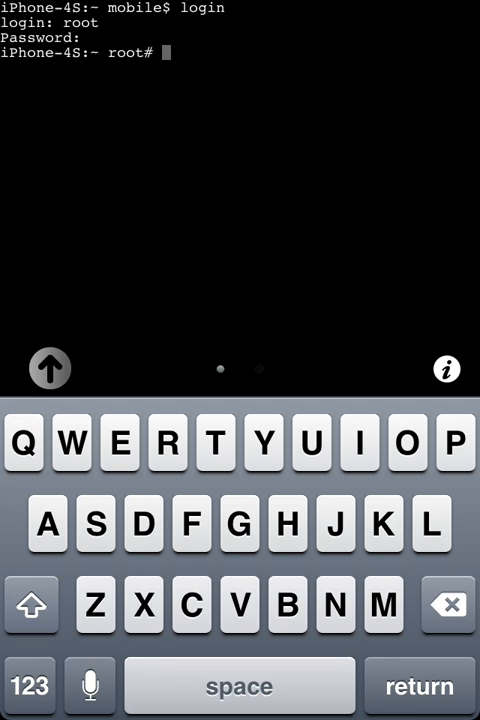
Run cuc to clean 263 files totalling 19M, then start lang2ez.
{"action": "left_click", "coordinate": [311, 443]}
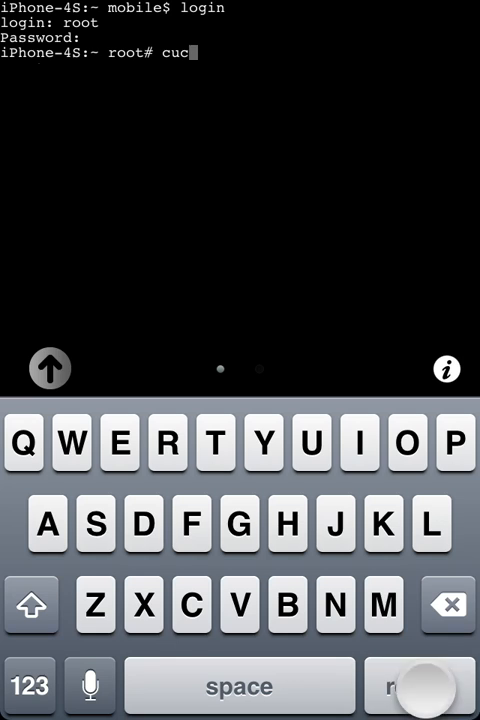
{"action": "key", "text": "return"}
{"action": "type", "text": "lang2"}
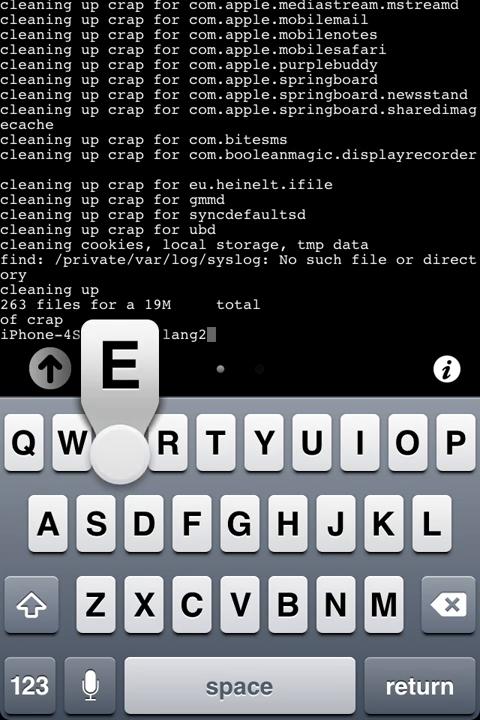
{"action": "key", "text": "return"}
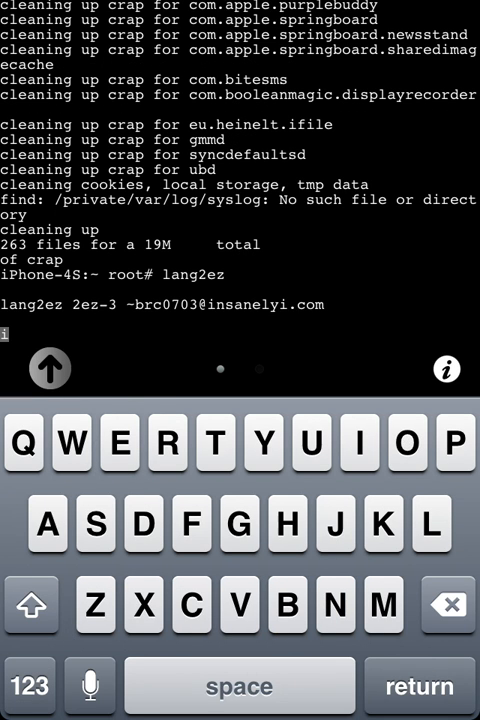